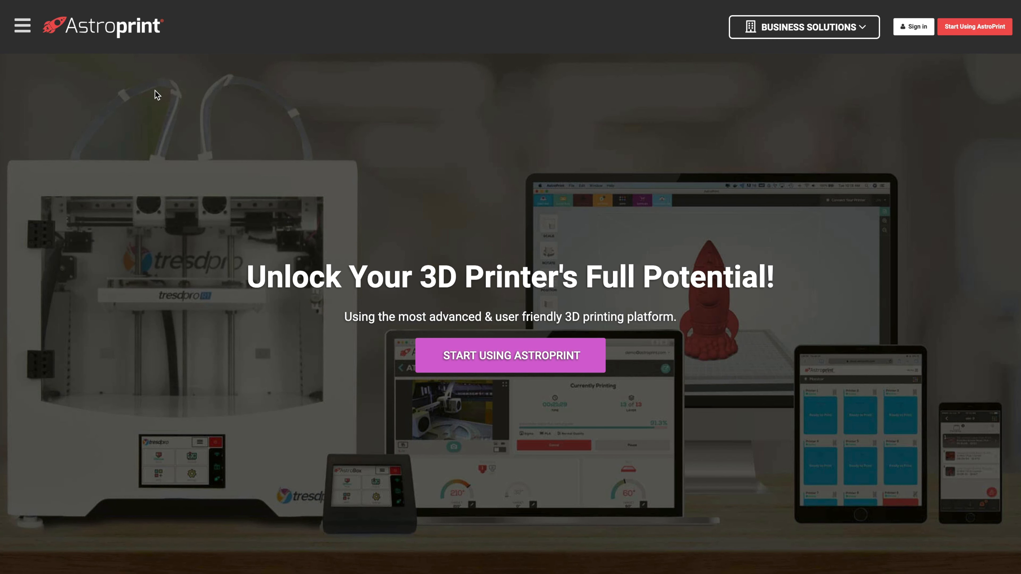
Scroll the home page and reveal the side navigation menu of site pages
scroll("down", 3)
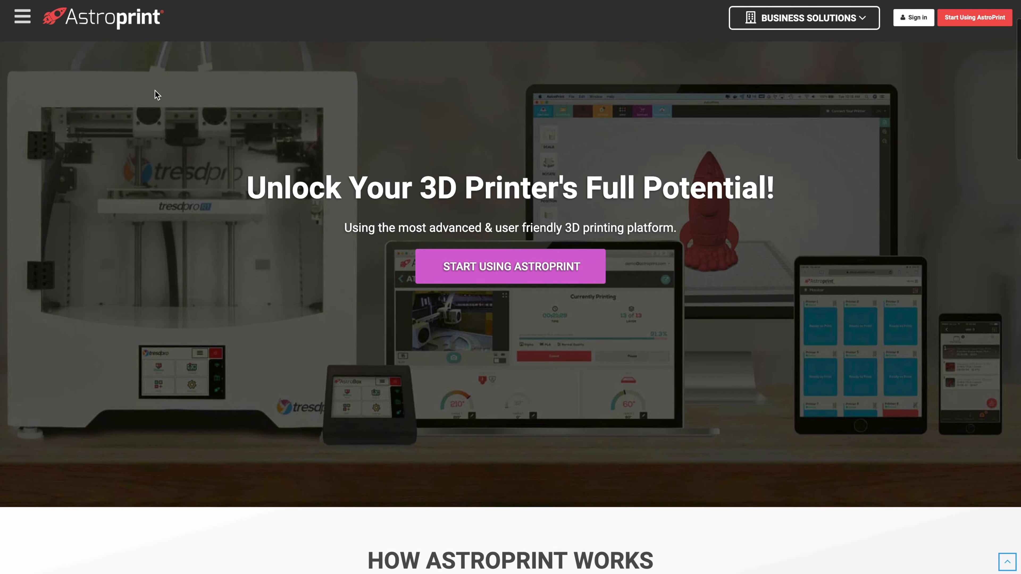
scroll("down", 3)
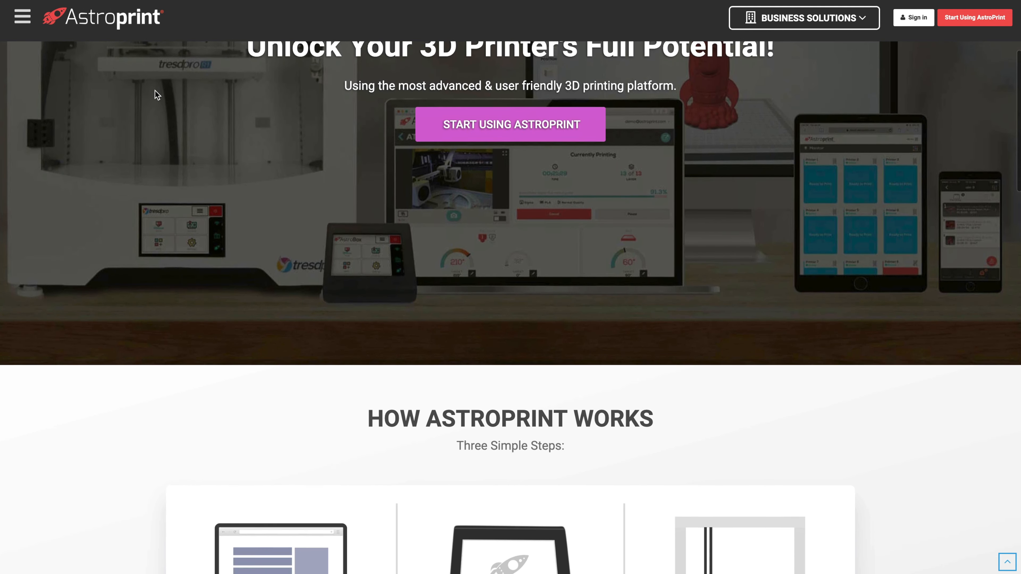
scroll("down", 3)
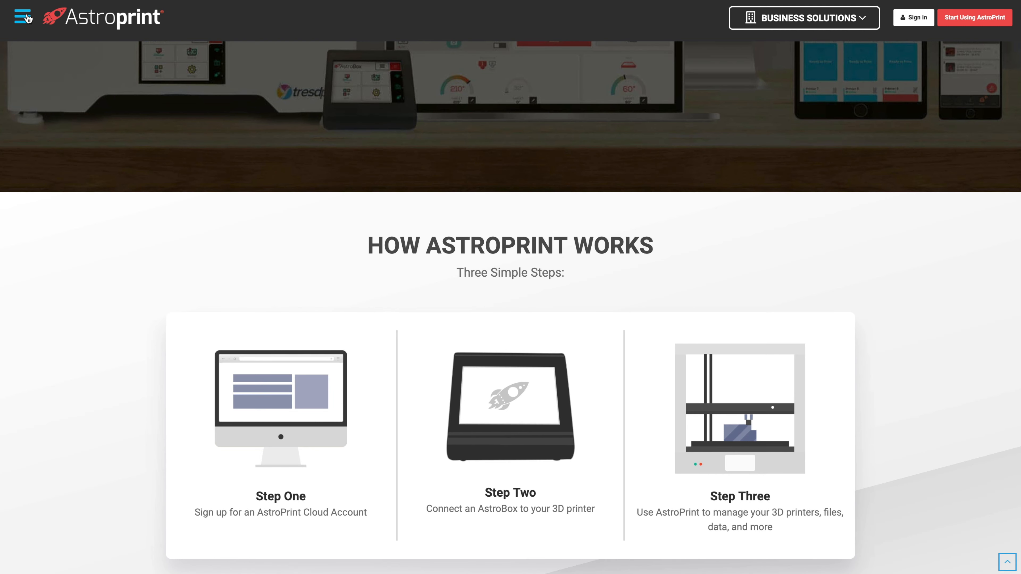
left_click(23, 17)
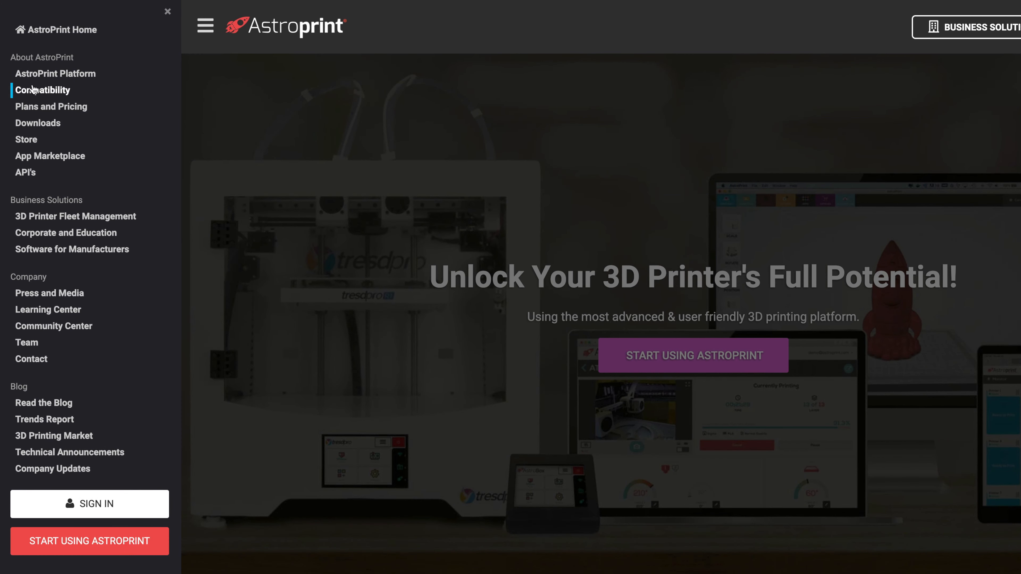
Go to the printer Compatibility page and scroll through the firmware and incompatible-printer tables to the feedback form
left_click(43, 89)
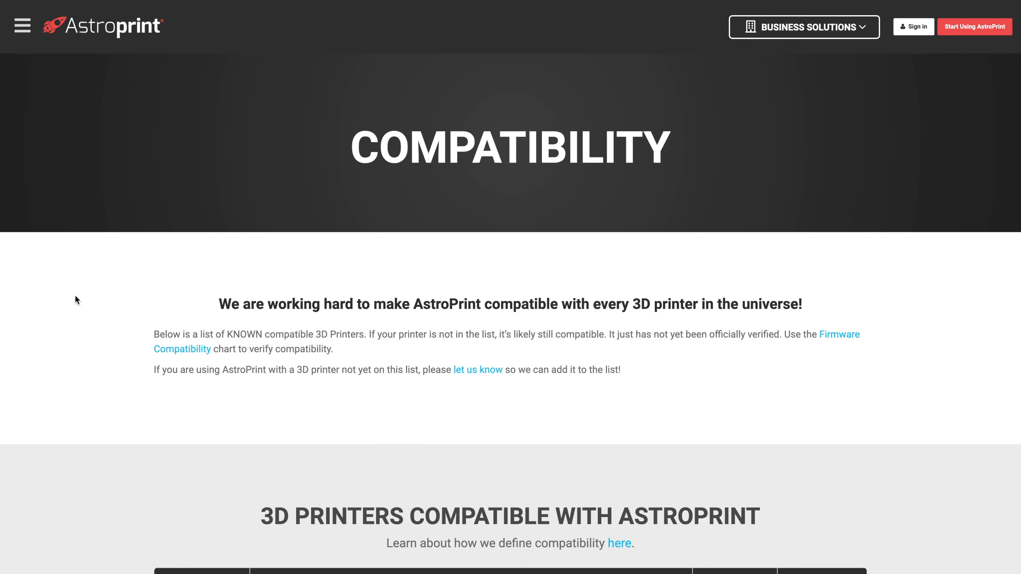
scroll("down", 3)
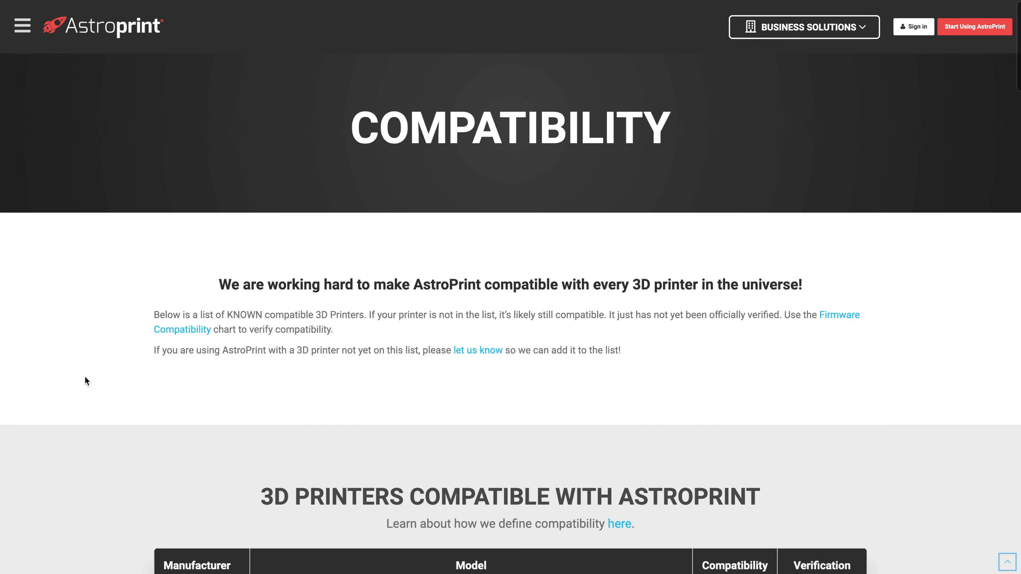
scroll("down", 3)
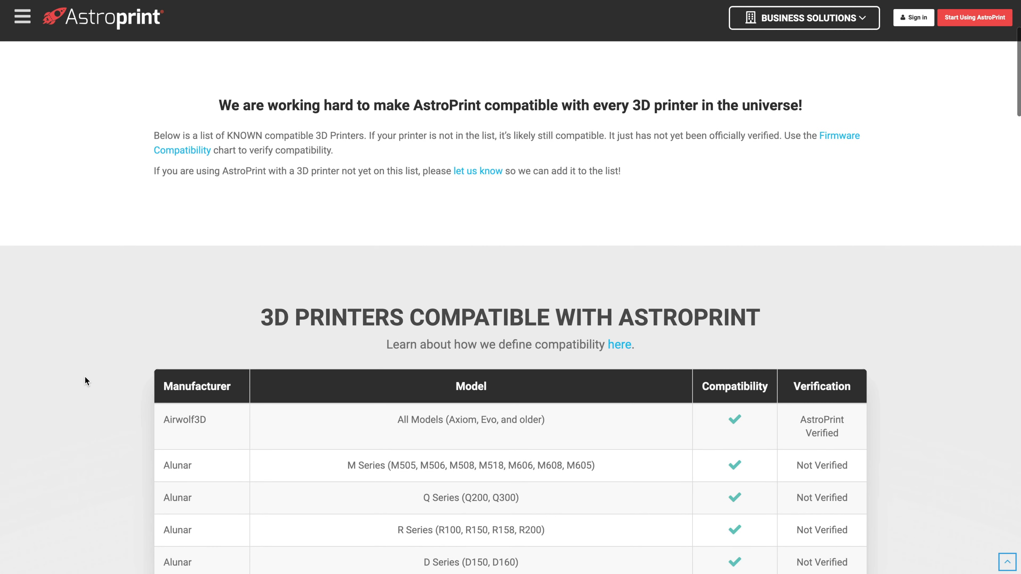
scroll("down", 3)
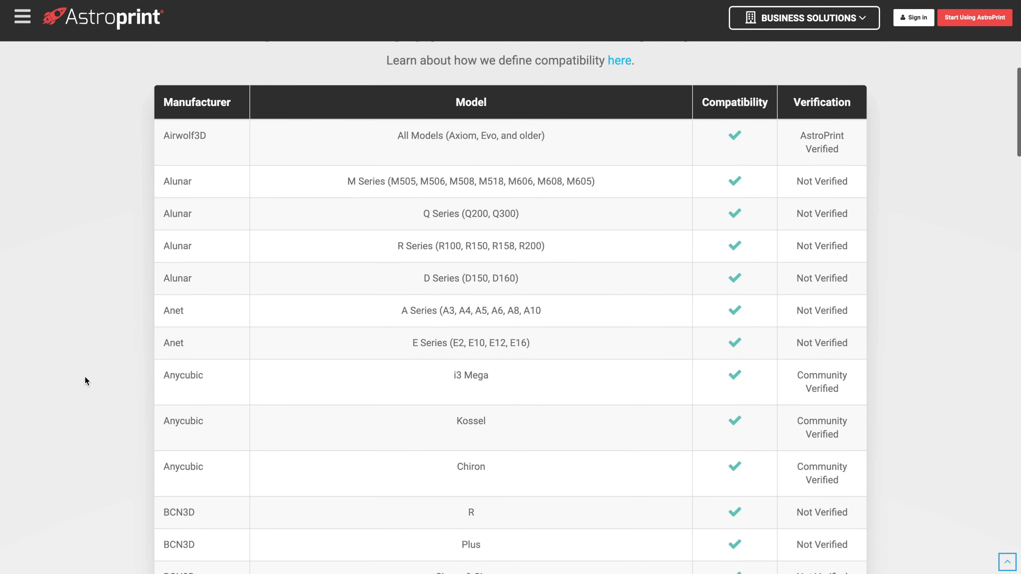
scroll("down", 3)
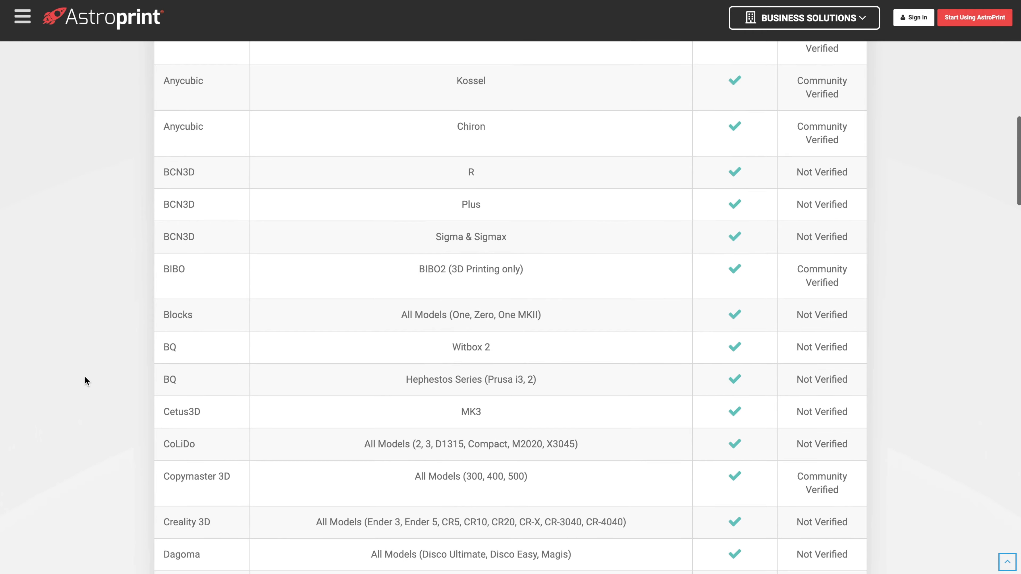
scroll("down", 3)
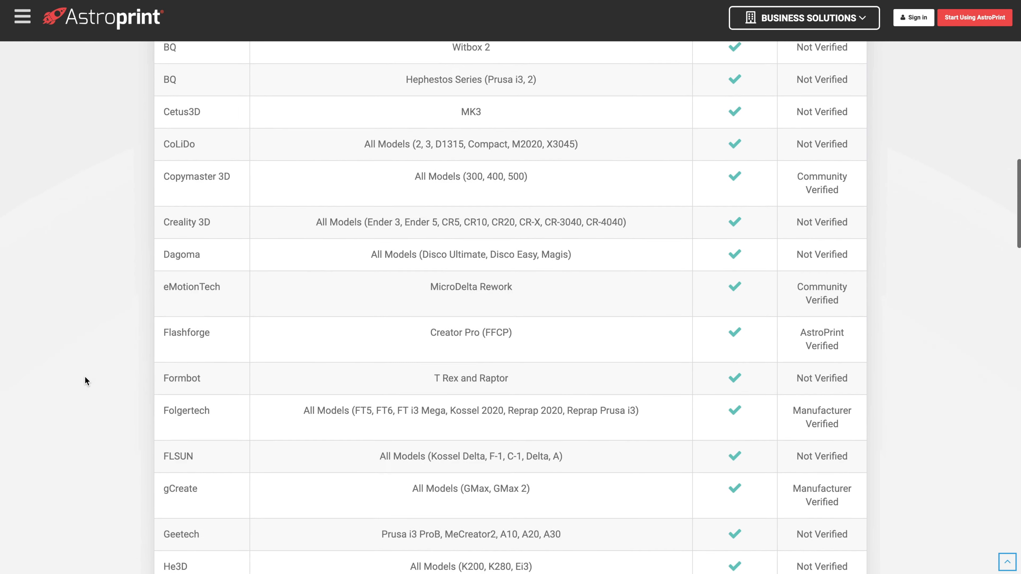
scroll("down", 3)
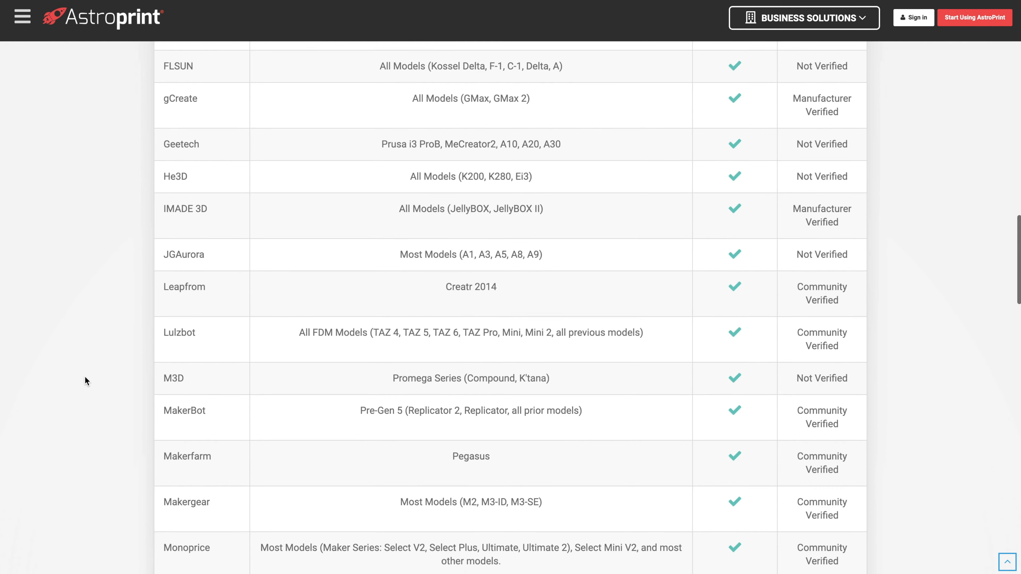
scroll("down", 3)
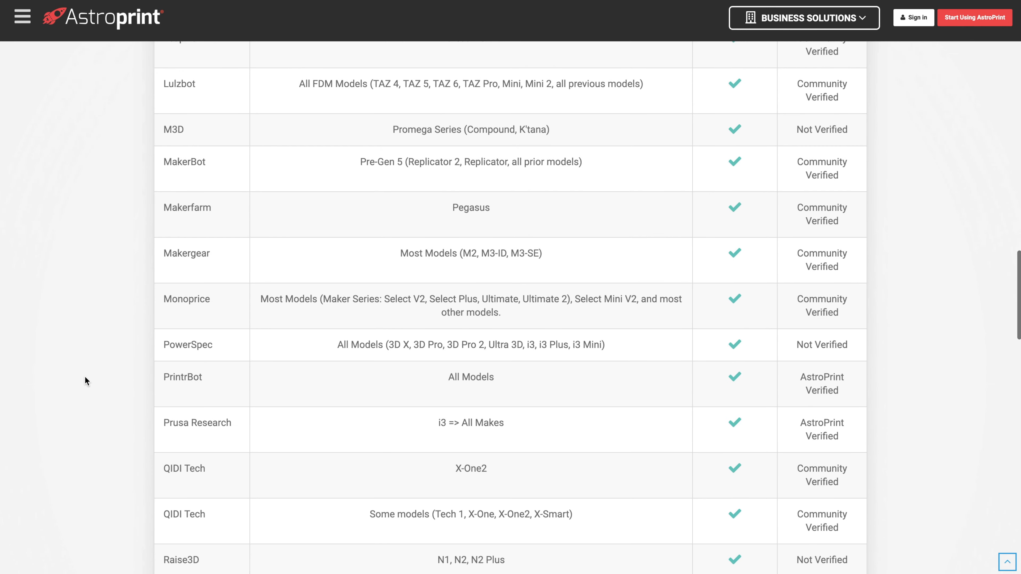
scroll("down", 3)
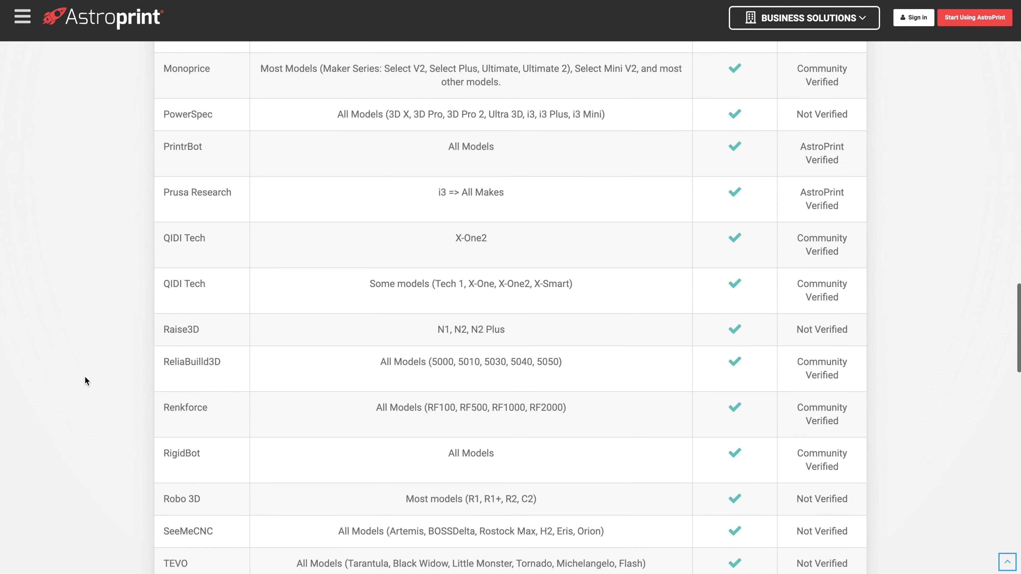
scroll("down", 3)
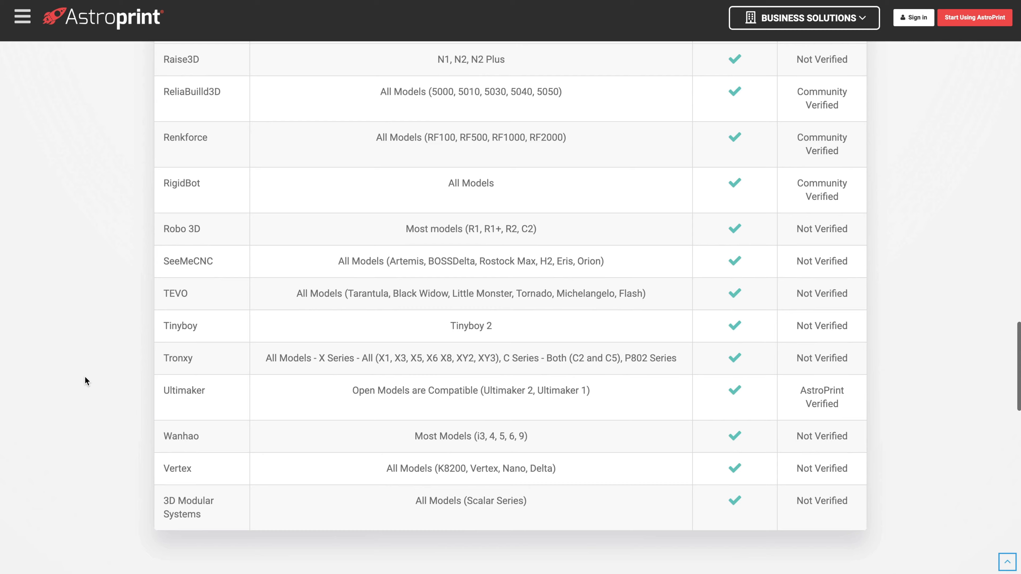
scroll("down", 3)
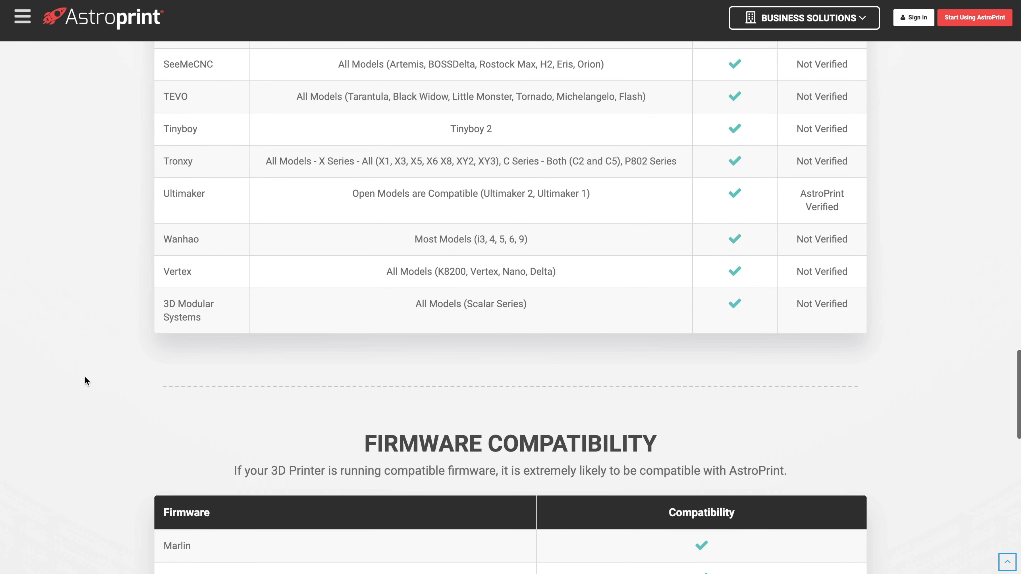
scroll("down", 3)
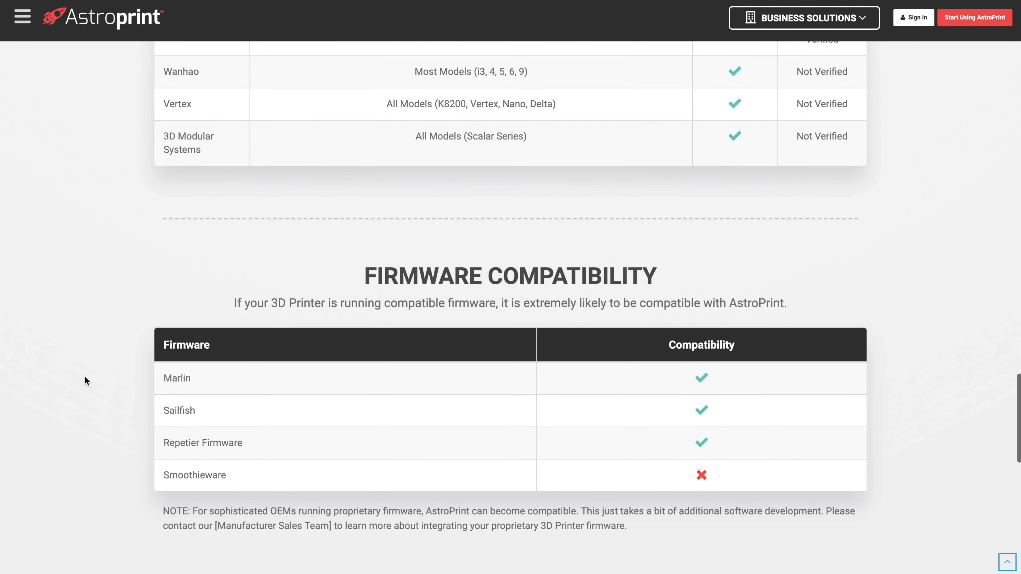
scroll("down", 3)
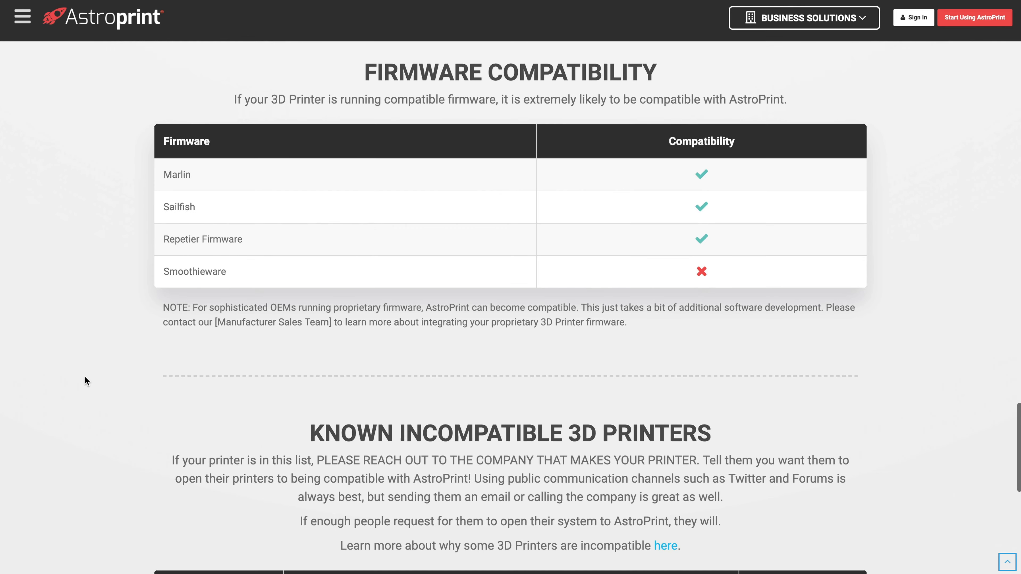
scroll("down", 3)
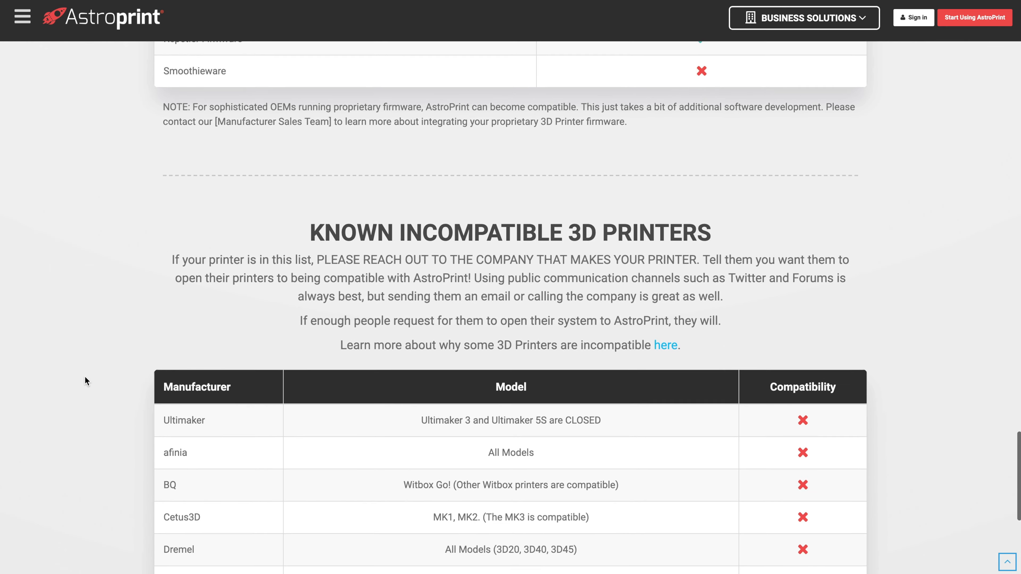
scroll("down", 3)
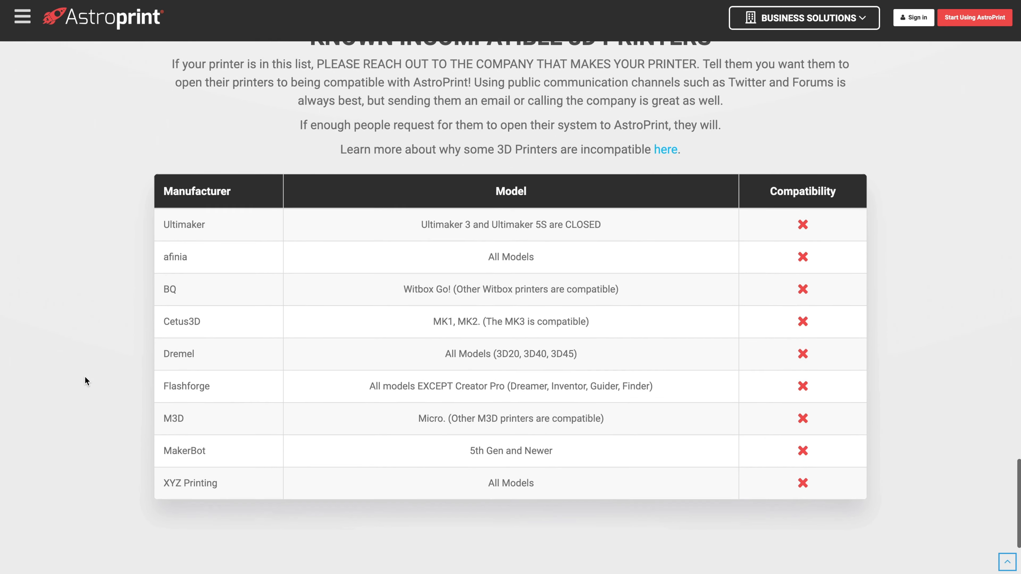
scroll("down", 3)
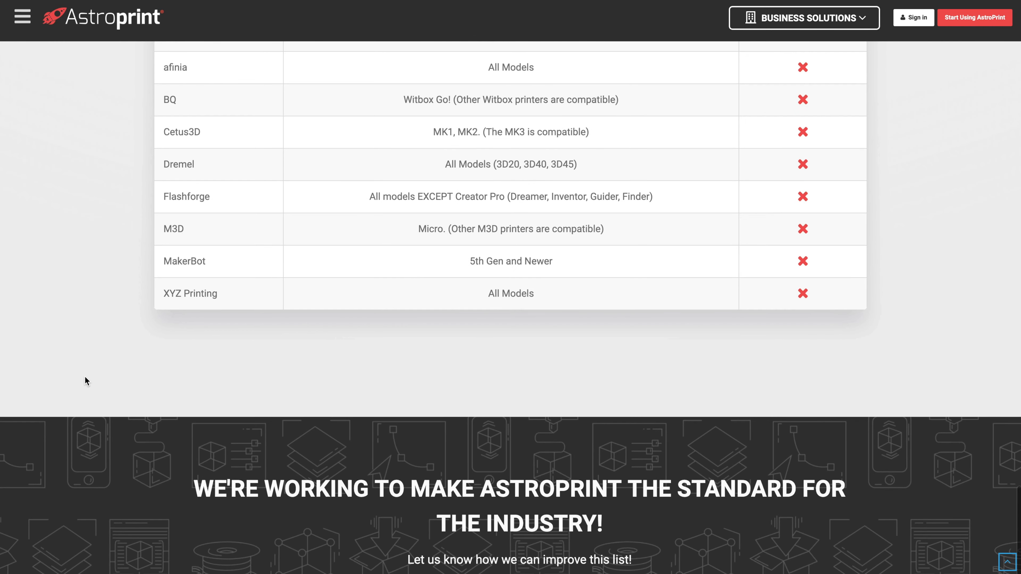
scroll("down", 3)
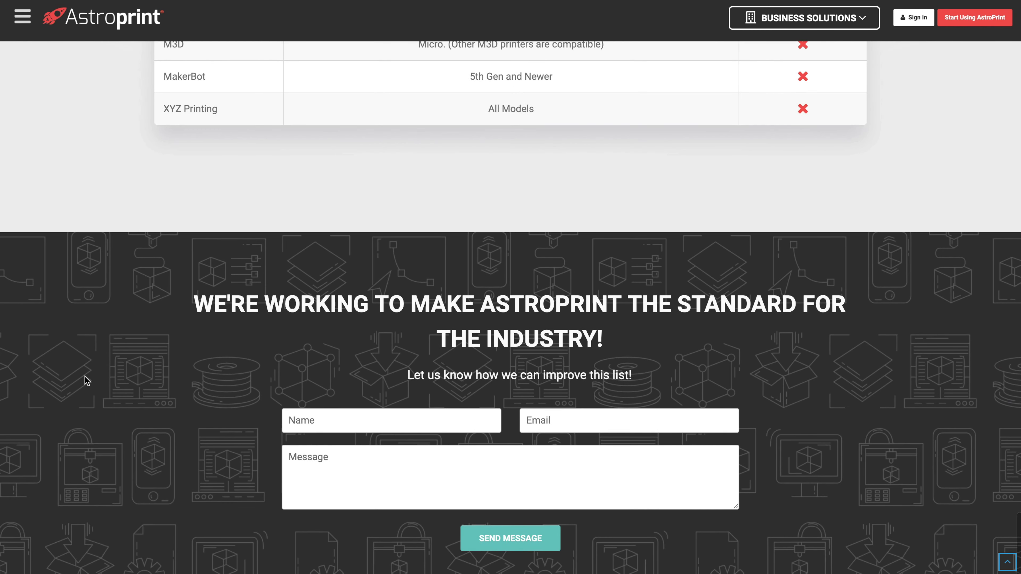
scroll("down", 3)
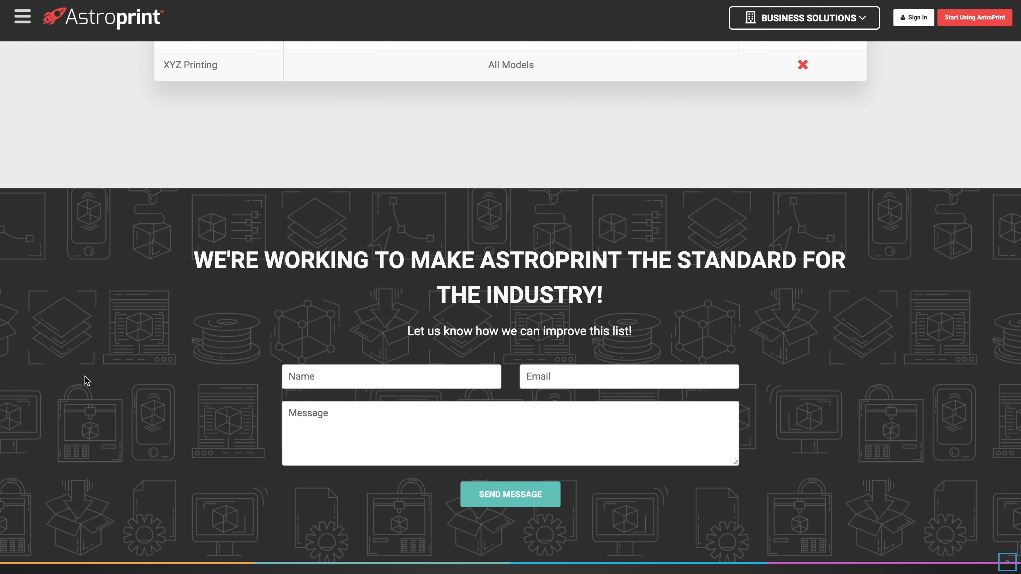
mouse_move(40, 73)
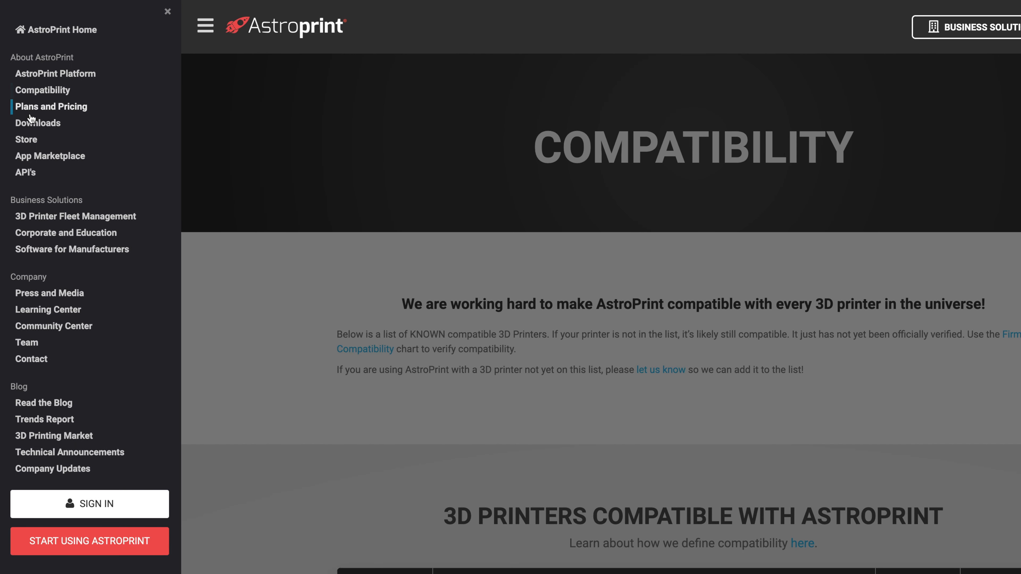
Go to the Downloads page and scroll to the AstroBox Gateway Software Raspberry Pi release row
left_click(37, 123)
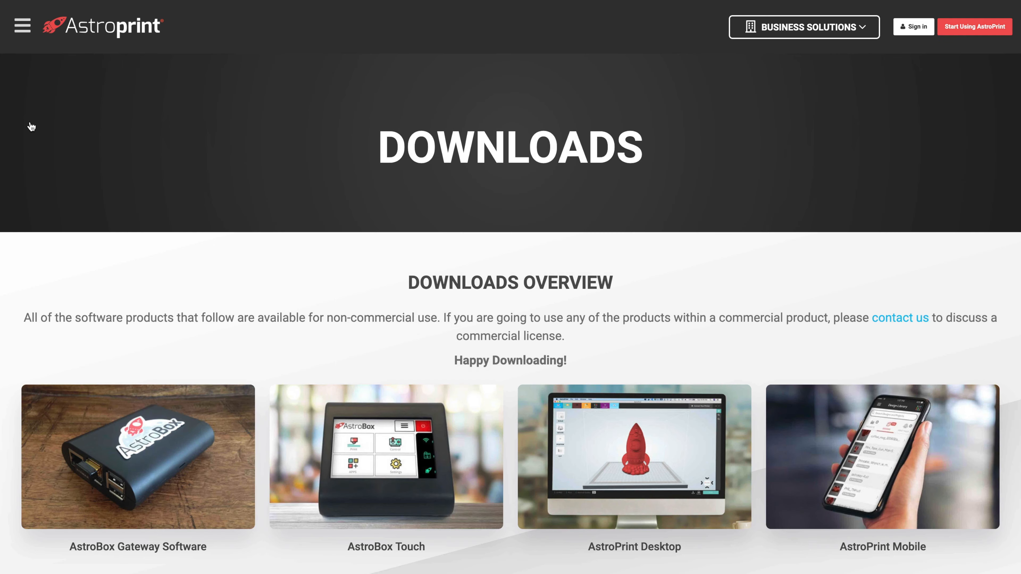
mouse_move(243, 495)
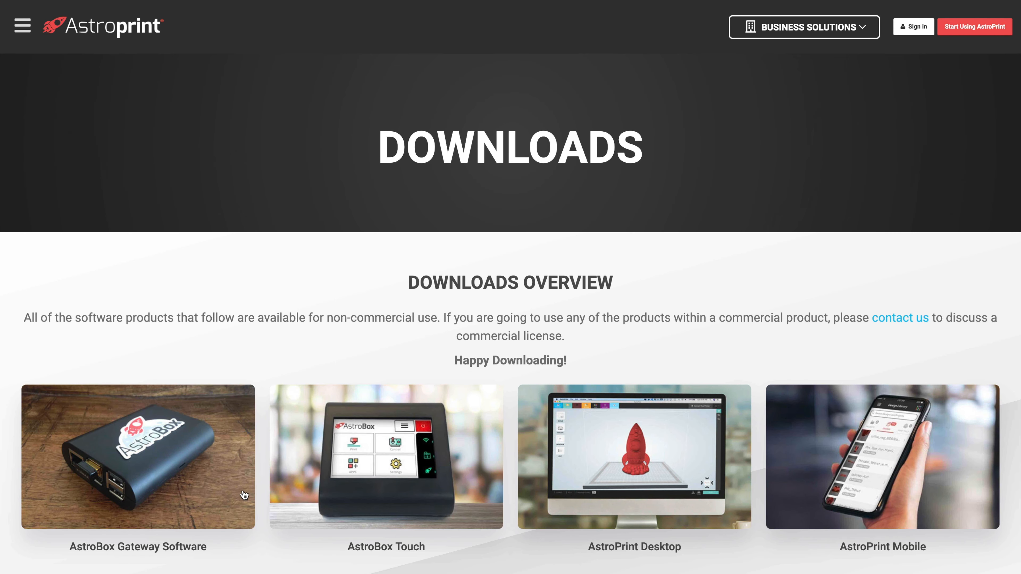
scroll("down", 3)
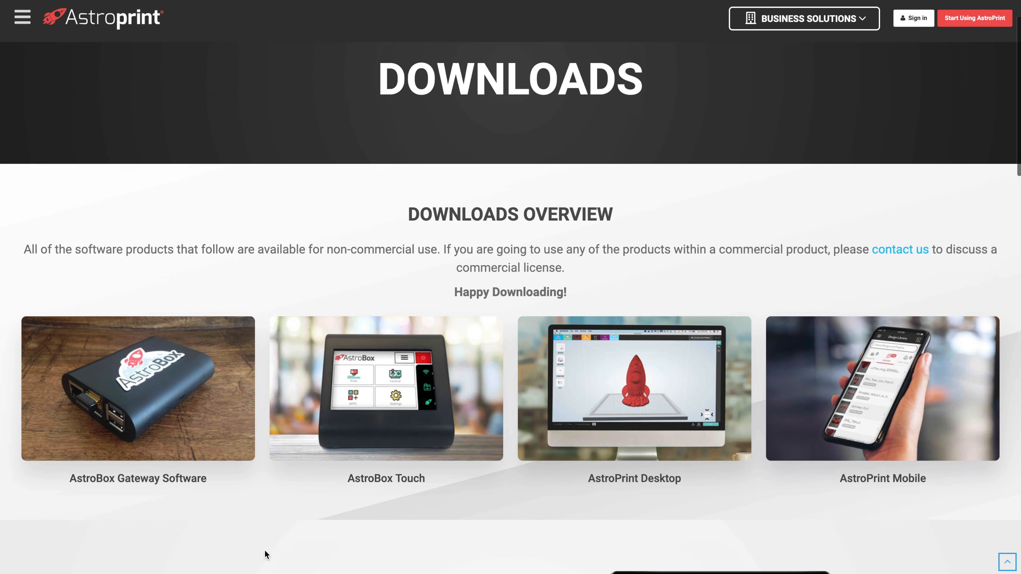
scroll("down", 3)
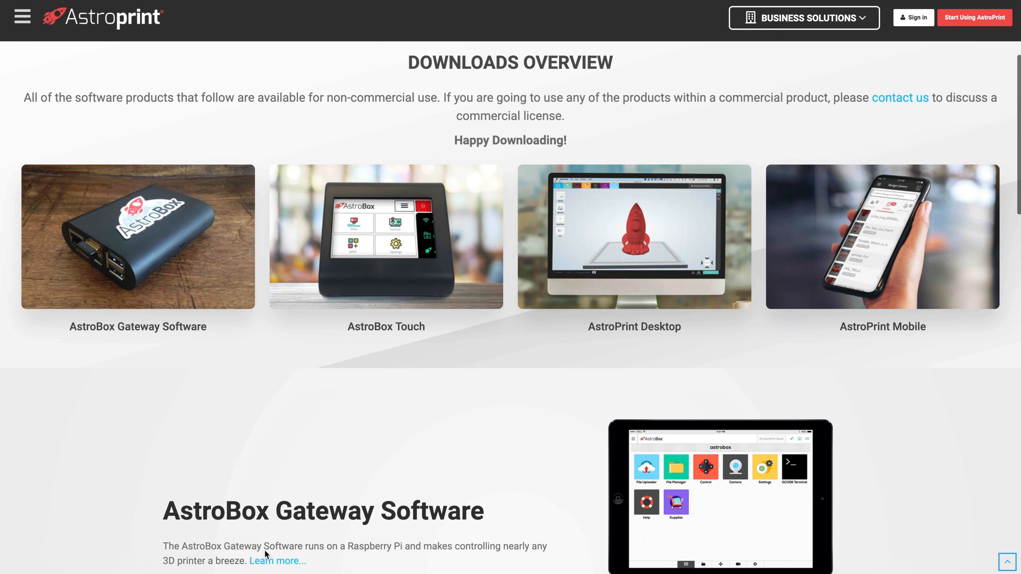
scroll("down", 3)
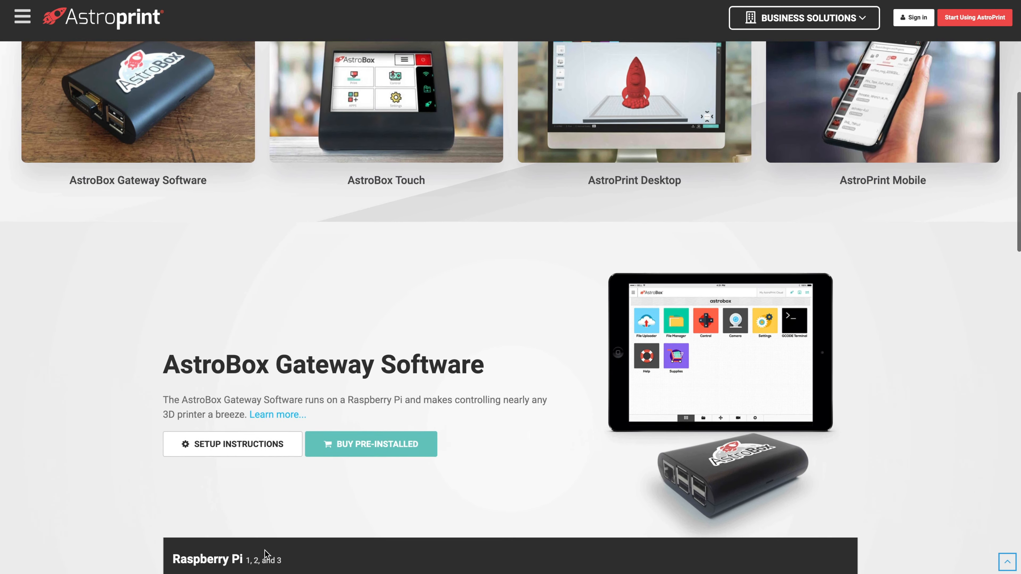
scroll("down", 3)
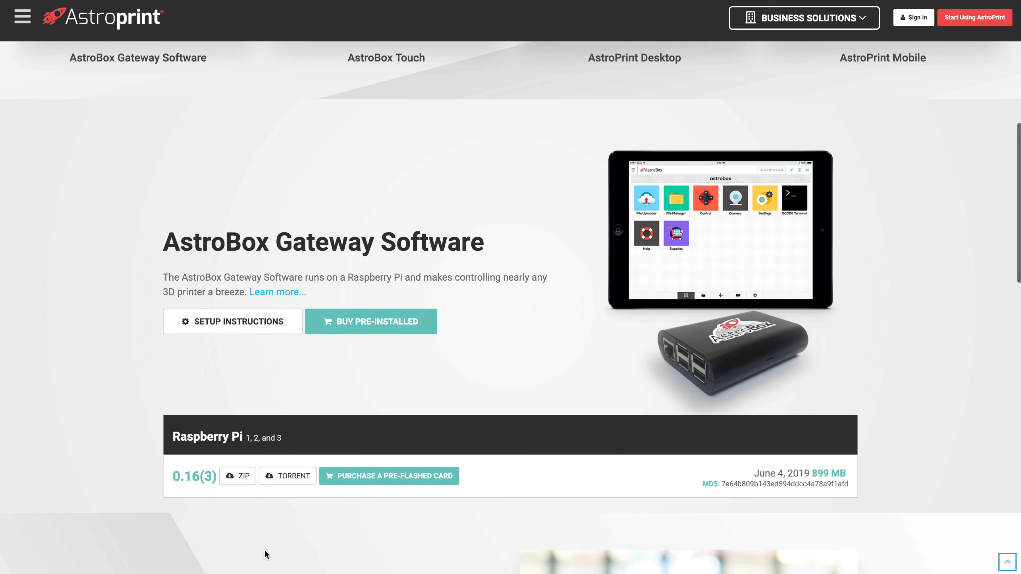
scroll("down", 3)
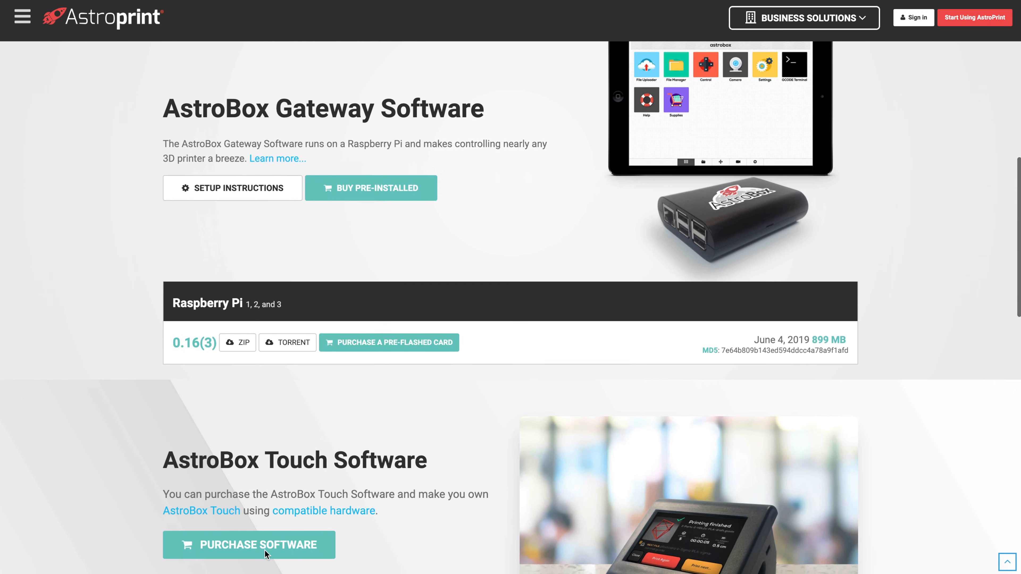
scroll("down", 3)
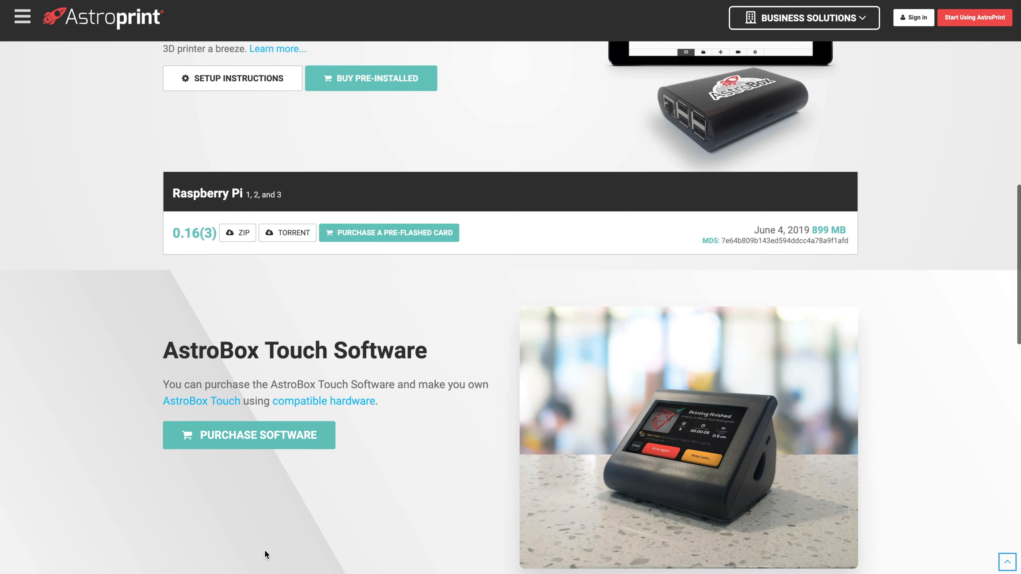
scroll("down", 3)
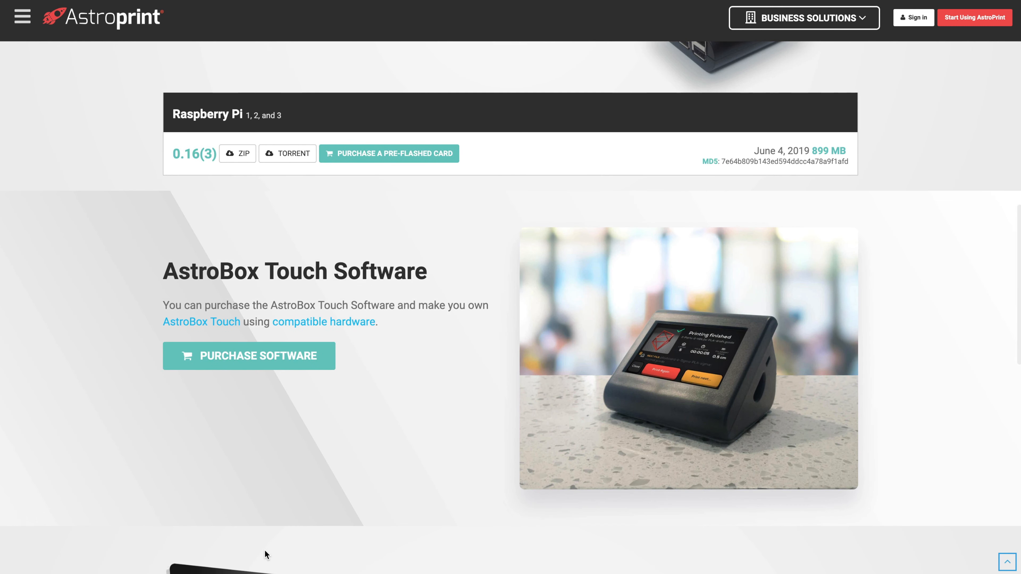
mouse_move(266, 484)
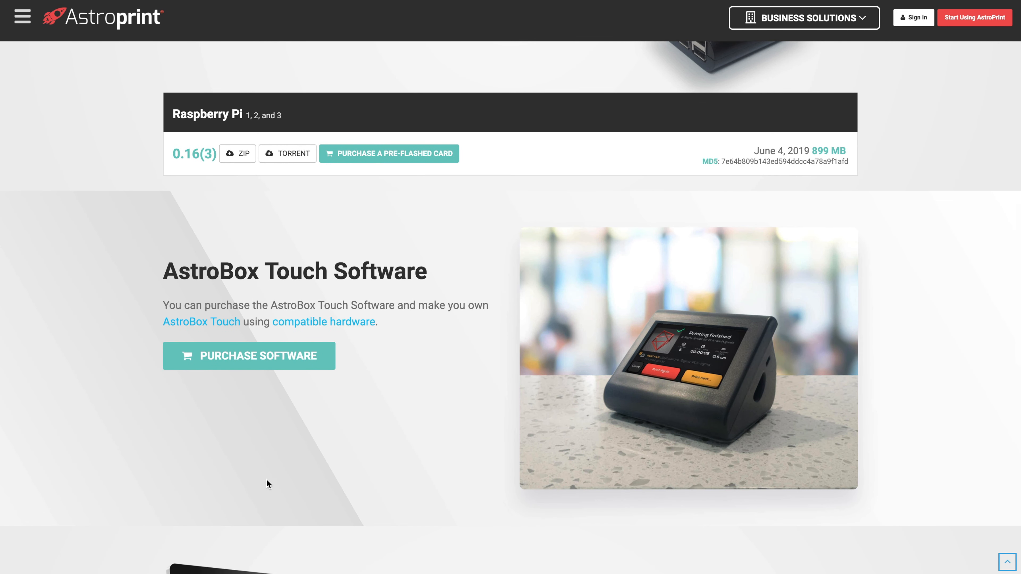
mouse_move(252, 200)
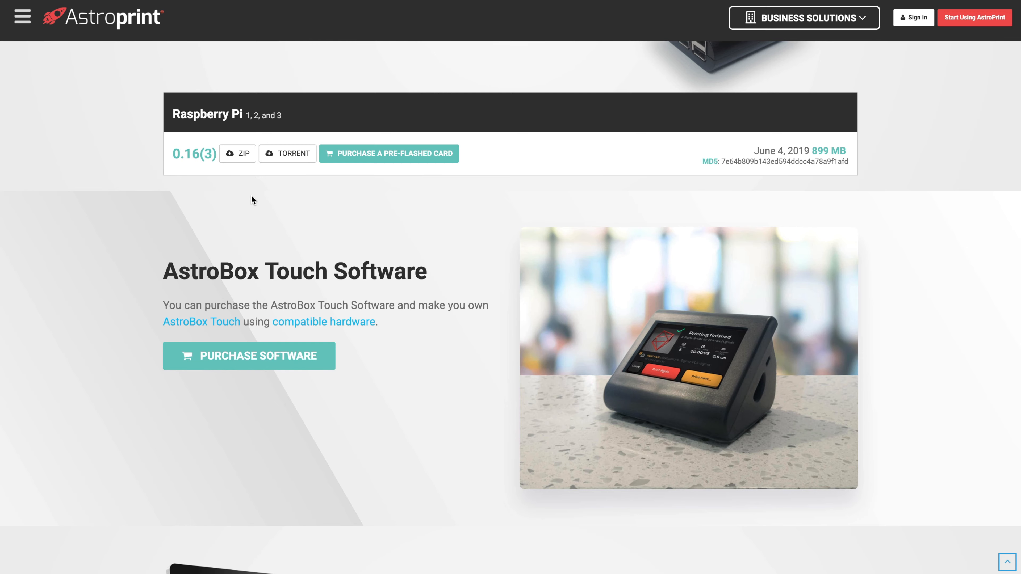
mouse_move(238, 153)
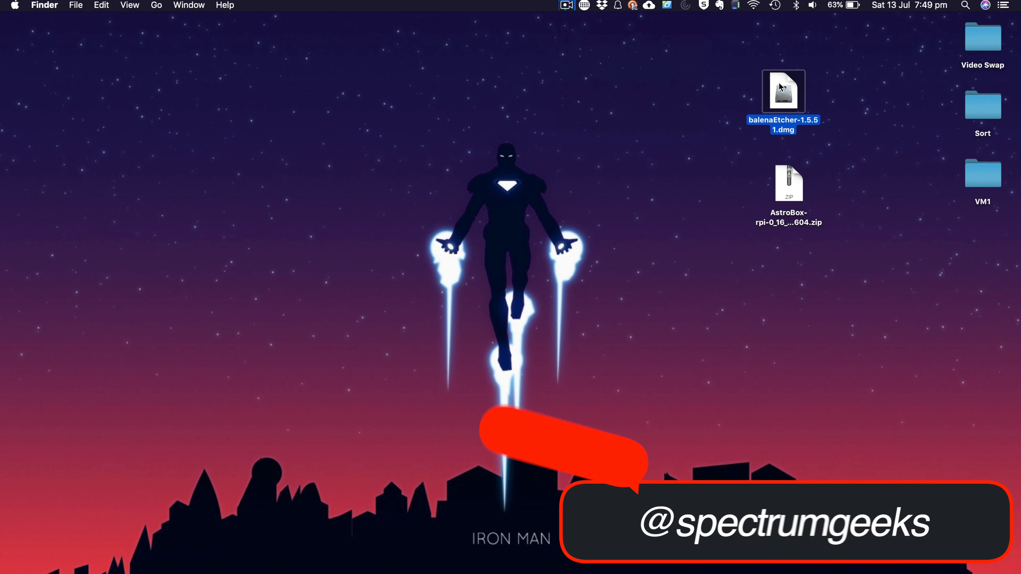
Mount and launch balenaEtcher from balenaEtcher-1.5.51.dmg
double_click(783, 91)
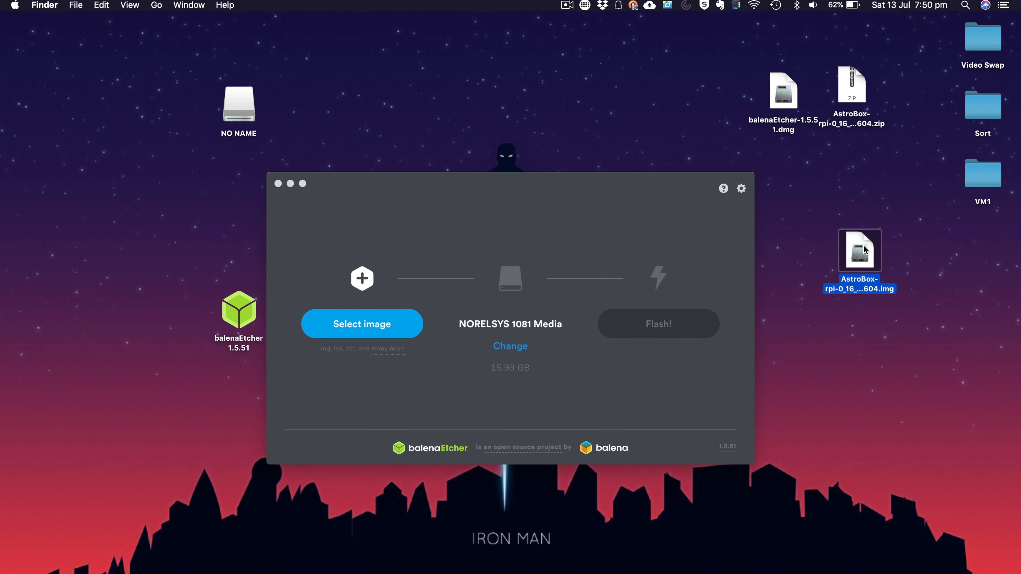
mouse_move(676, 245)
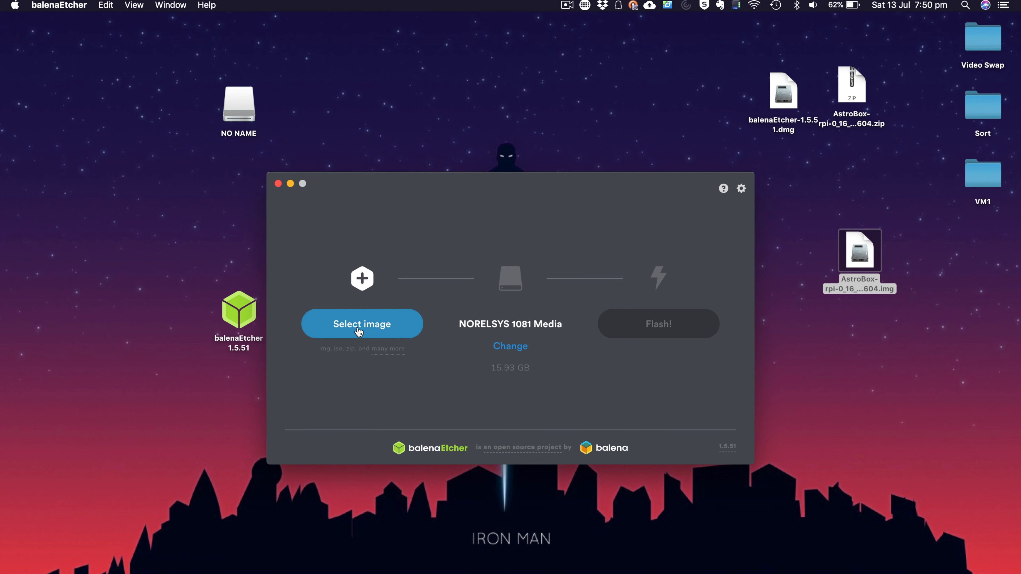
Load the AstroBox .img from the Desktop as source and start flashing it to the 16 GB card
left_click(361, 323)
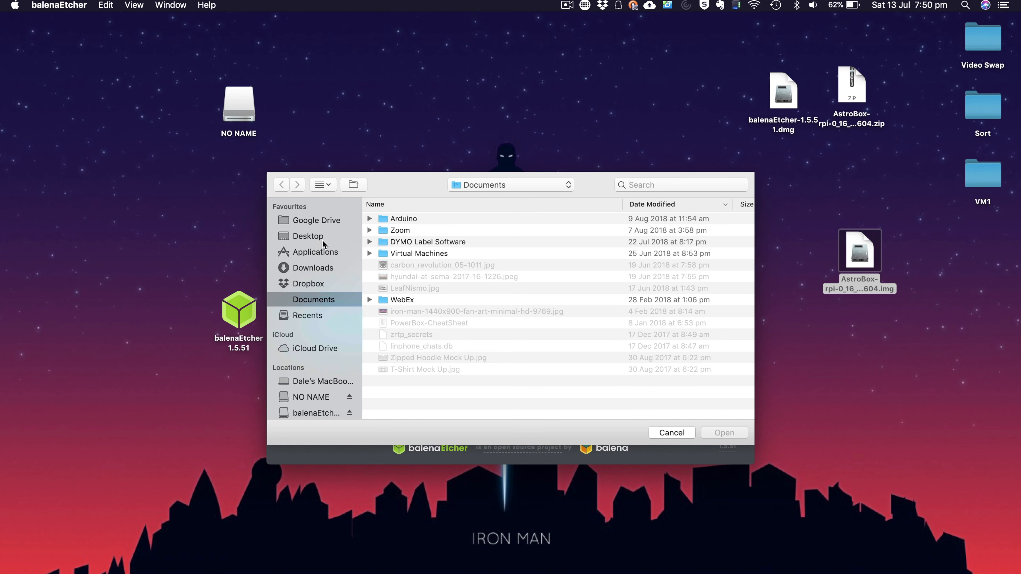
left_click(308, 235)
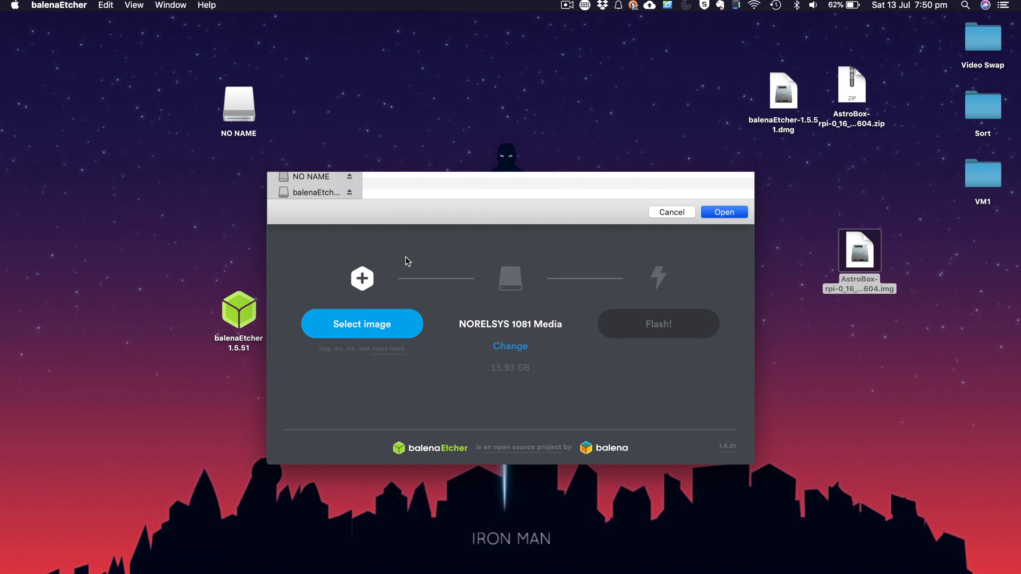
left_click(722, 212)
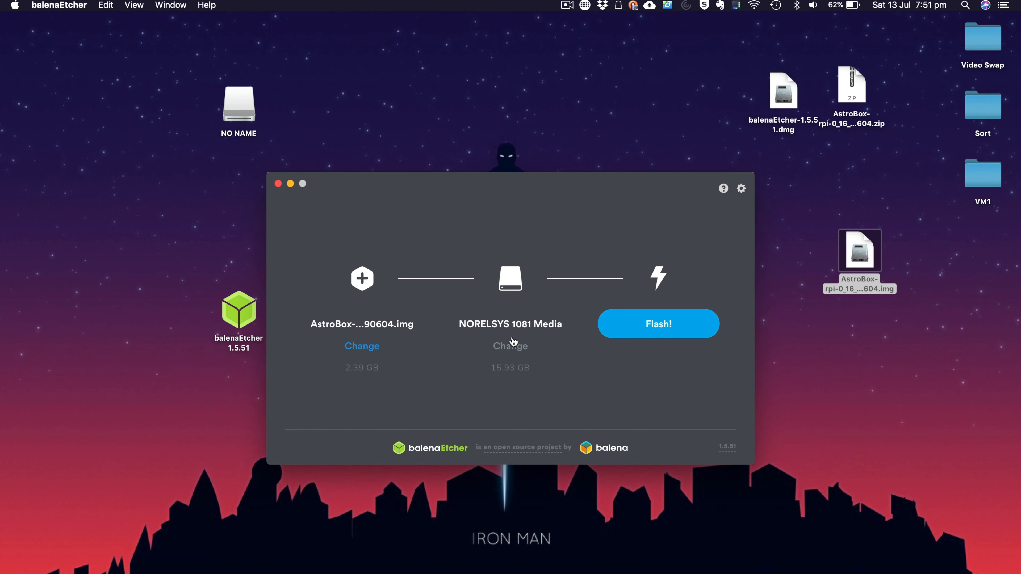
left_click(658, 324)
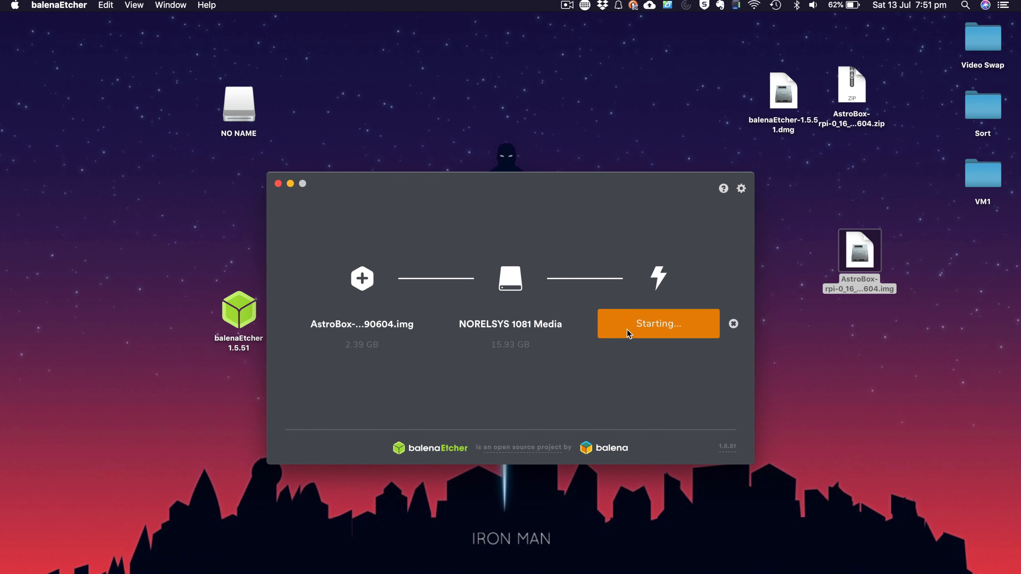